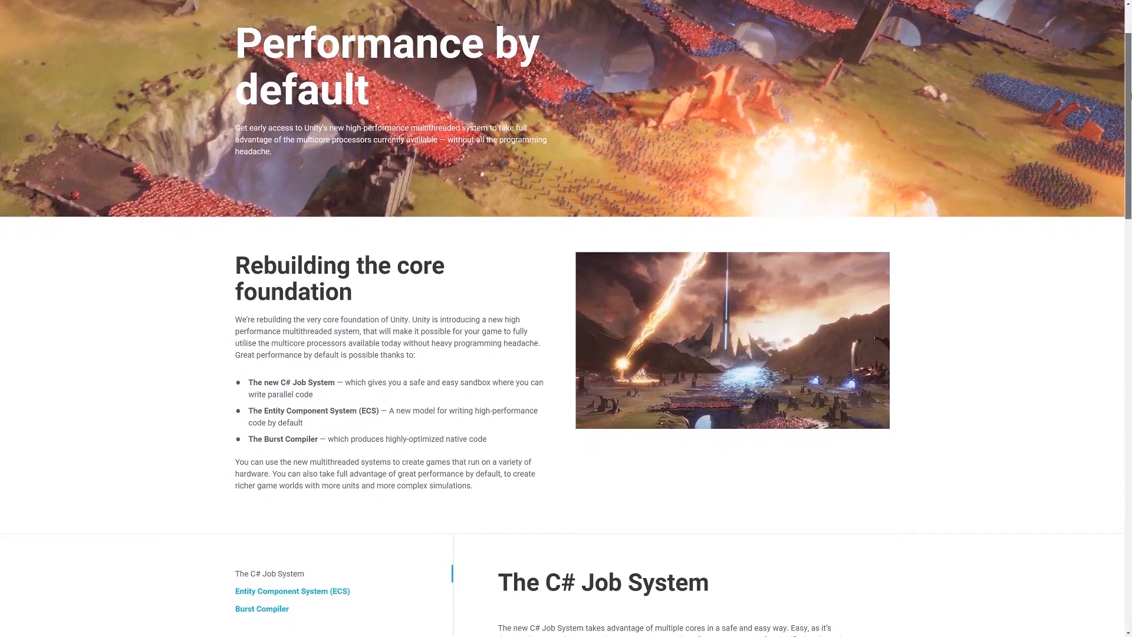
scroll(down, 3)
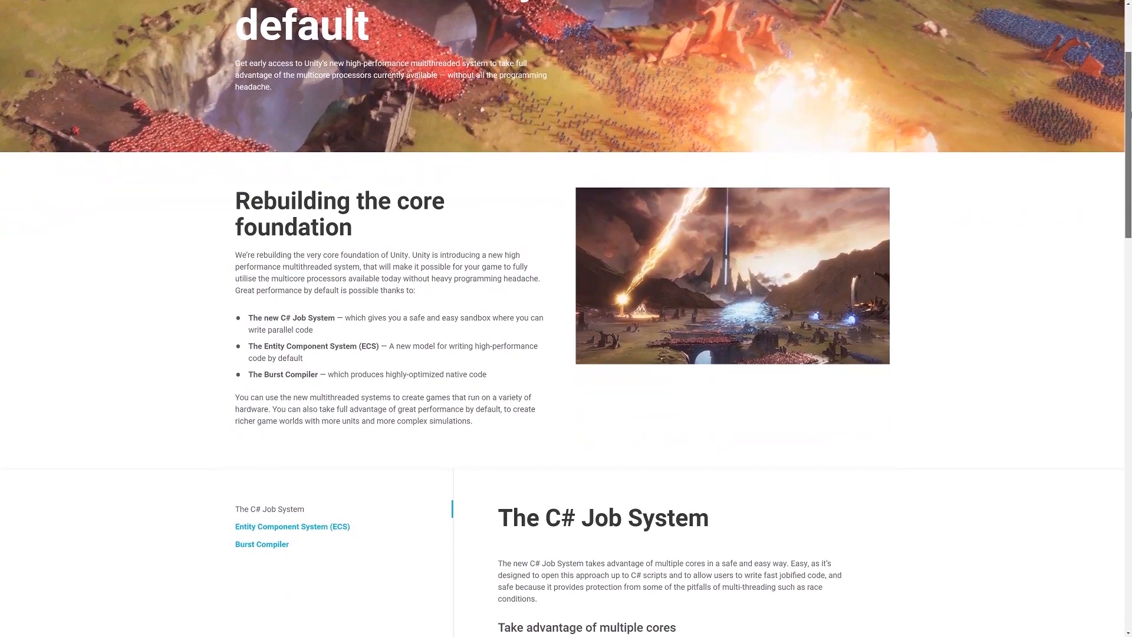
scroll(down, 3)
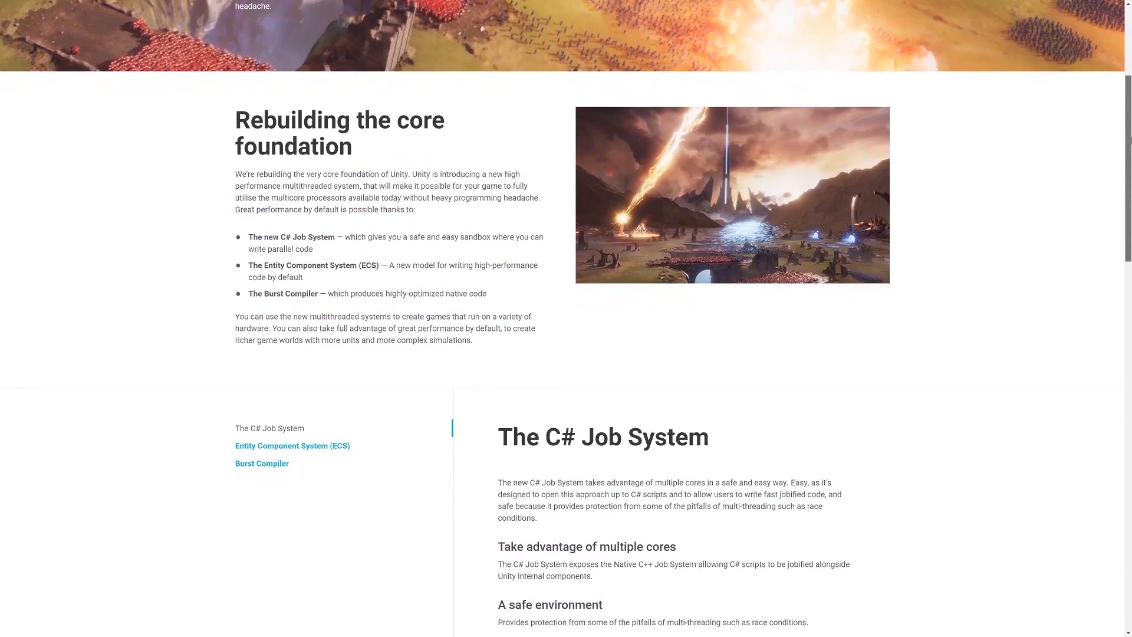